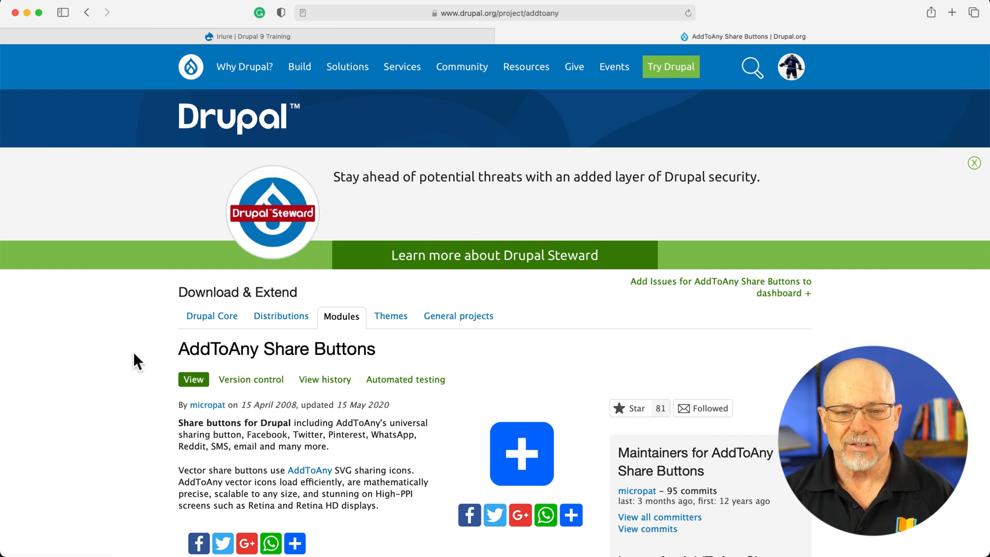
Locate the AddToAny module and go to its configuration settings
{"action": "scroll", "scroll_direction": "down", "scroll_amount": 3}
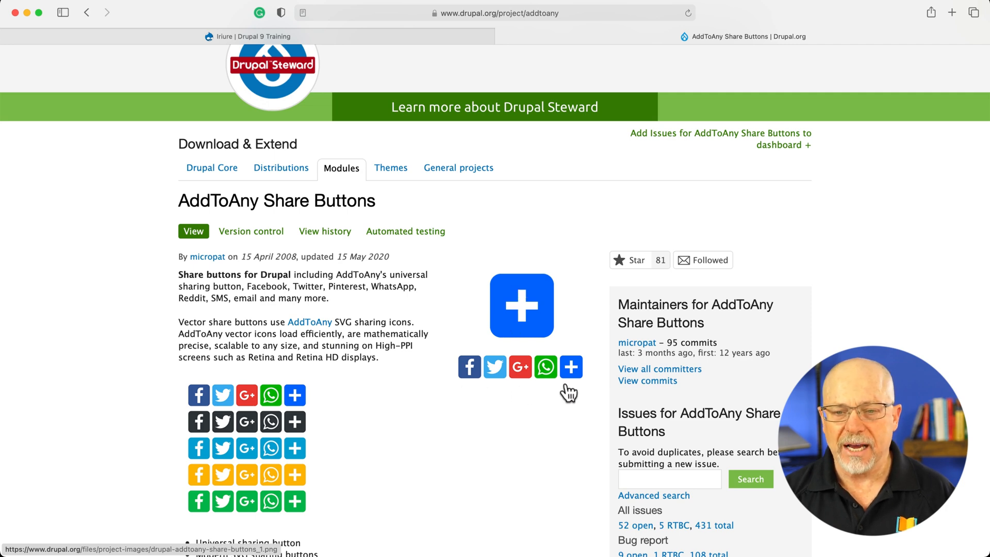
{"action": "mouse_move", "coordinate": [524, 325]}
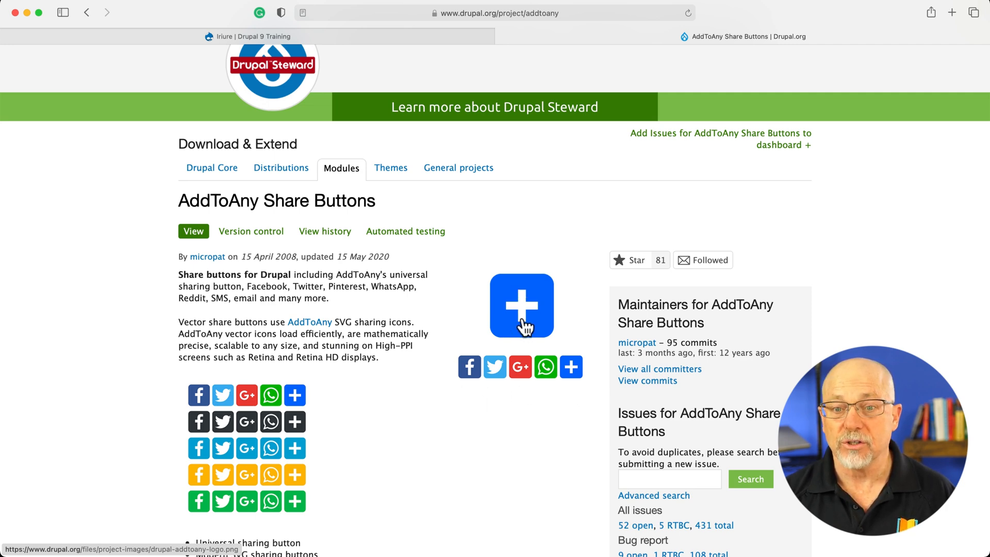
{"action": "scroll", "scroll_direction": "down", "scroll_amount": 3}
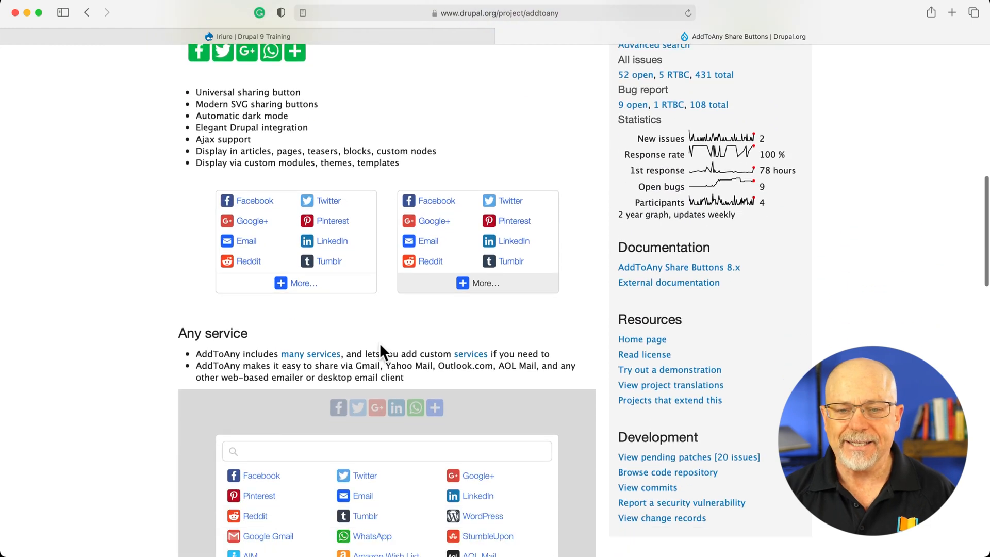
{"action": "scroll", "scroll_direction": "down", "scroll_amount": 3}
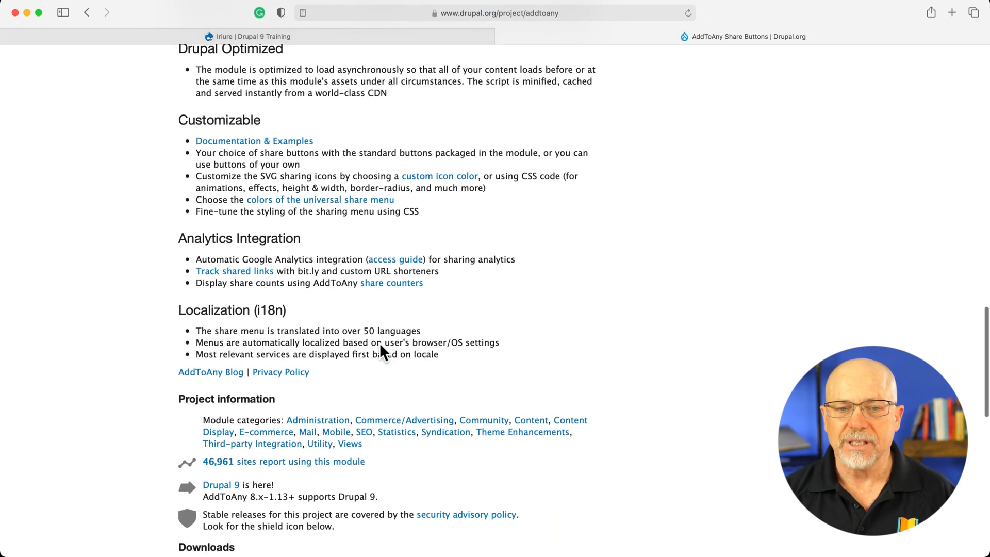
{"action": "mouse_move", "coordinate": [380, 346]}
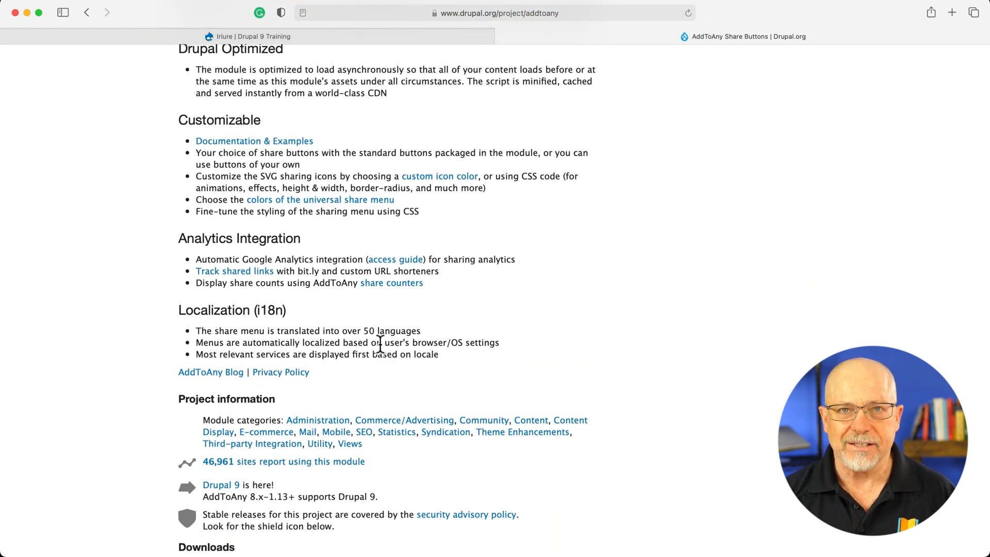
{"action": "scroll", "scroll_direction": "down", "scroll_amount": 3}
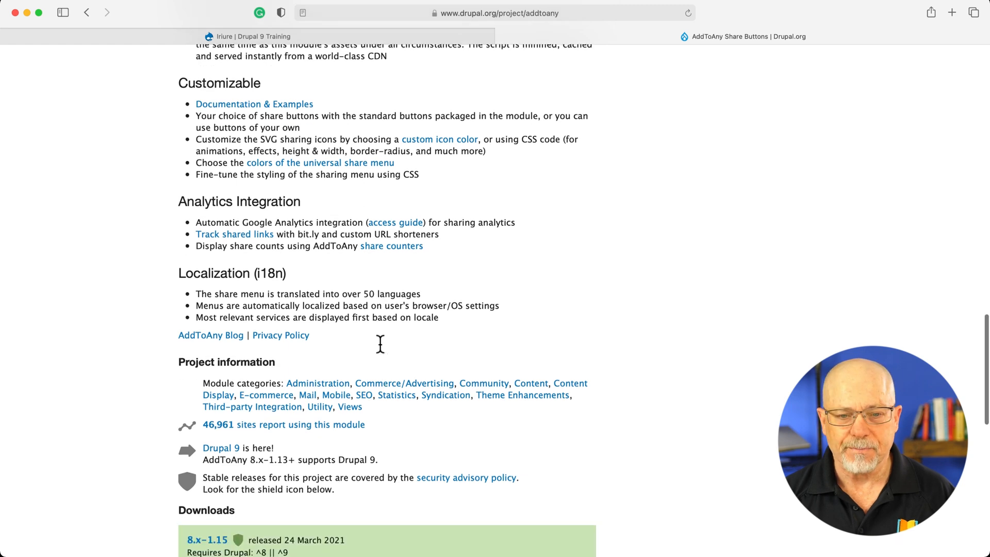
{"action": "scroll", "scroll_direction": "down", "scroll_amount": 3}
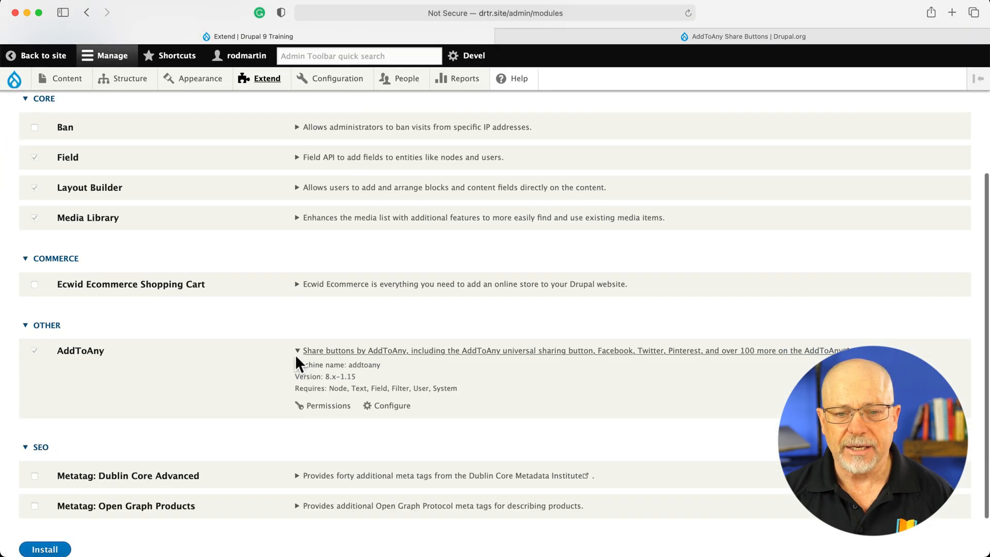
{"action": "left_click", "coordinate": [392, 406]}
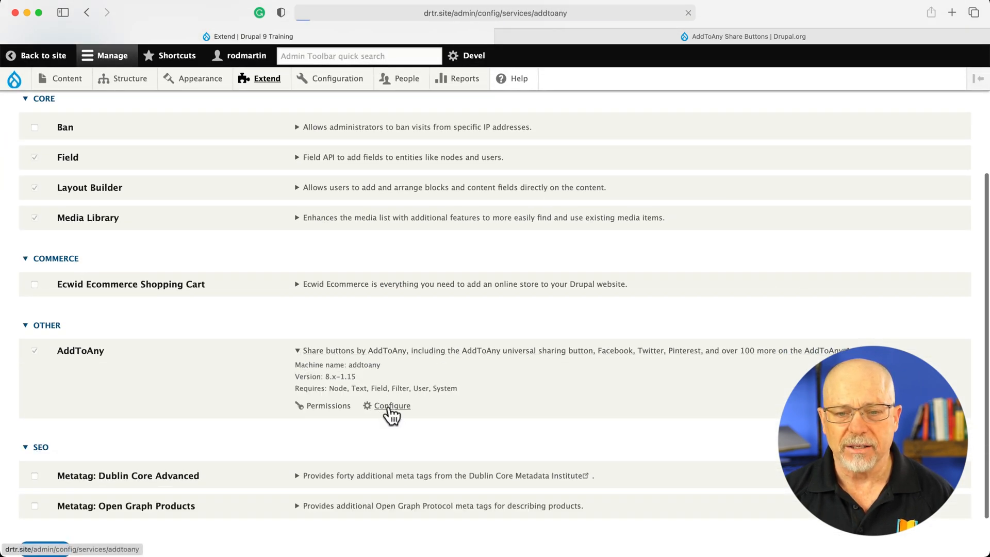
{"action": "left_click", "coordinate": [392, 406]}
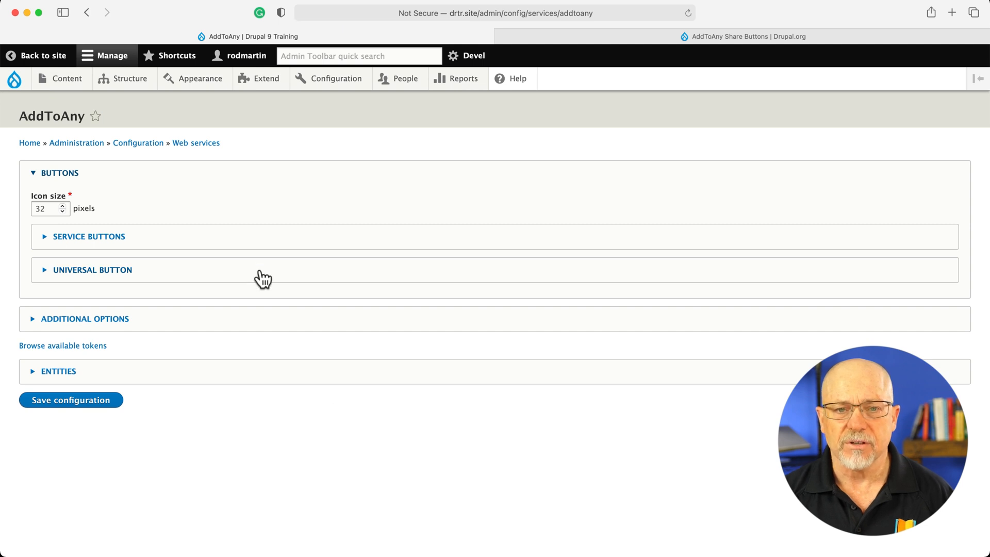
{"action": "mouse_move", "coordinate": [92, 207]}
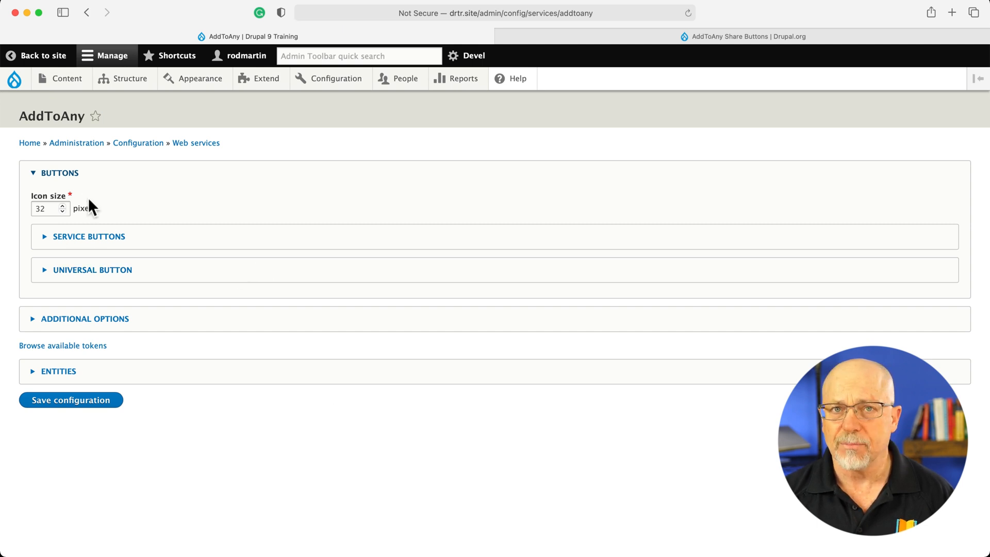
Review the buttons, universal button and additional JavaScript/CSS option groups
{"action": "left_click", "coordinate": [89, 237]}
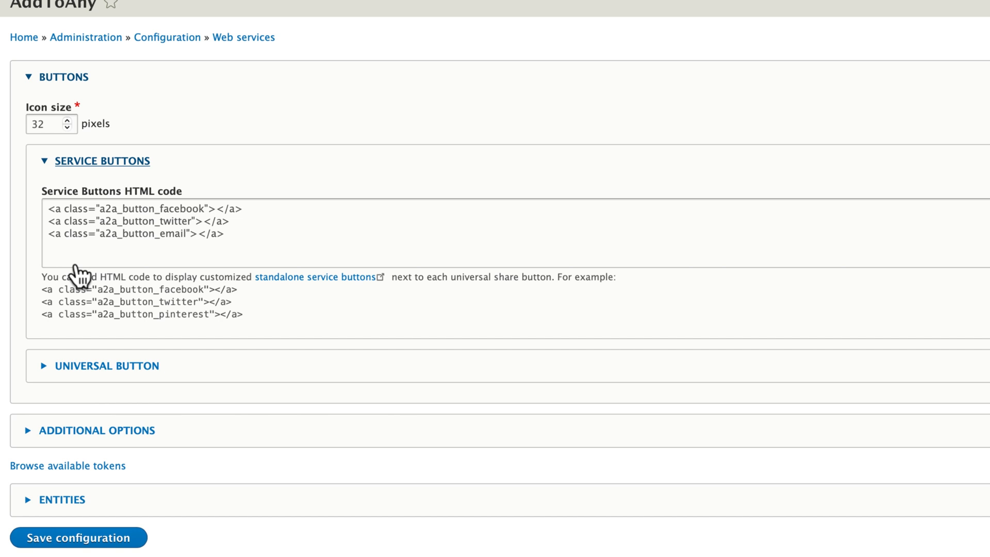
{"action": "scroll", "scroll_direction": "down", "scroll_amount": 3}
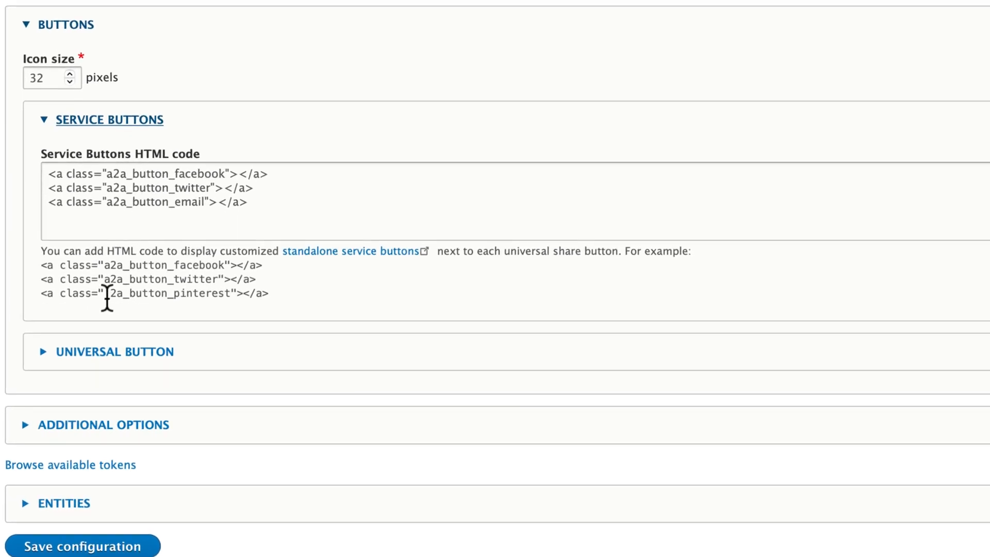
{"action": "left_click", "coordinate": [115, 352]}
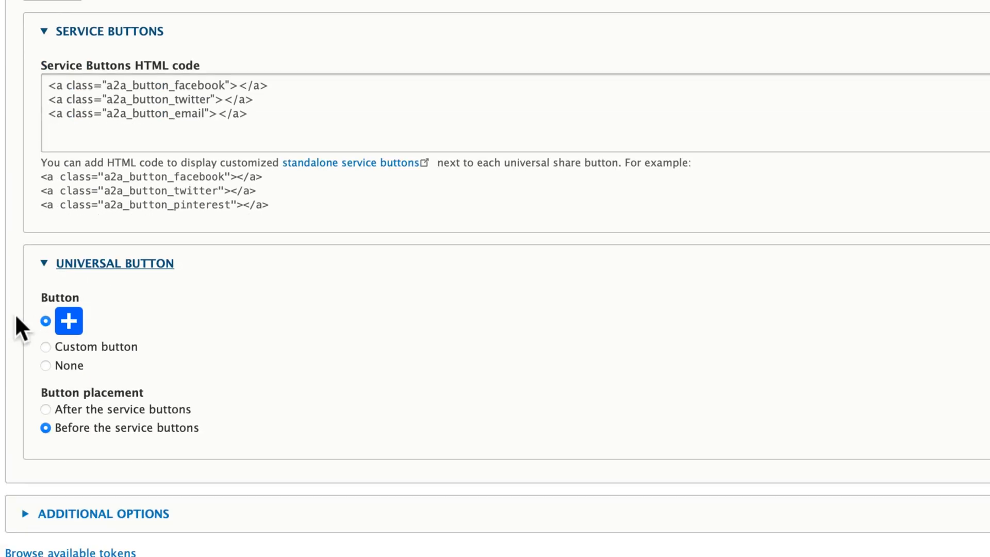
{"action": "scroll", "scroll_direction": "down", "scroll_amount": 3}
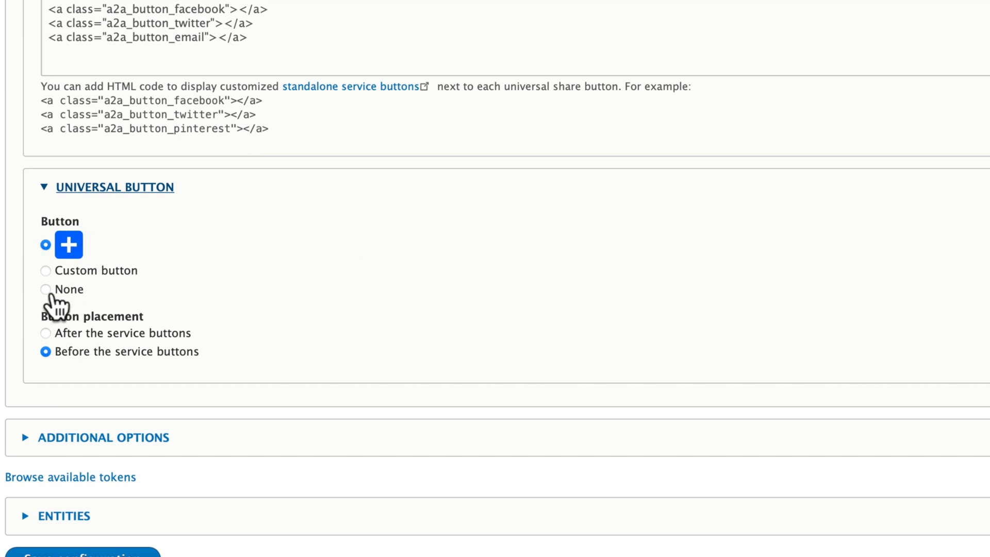
{"action": "mouse_move", "coordinate": [59, 306]}
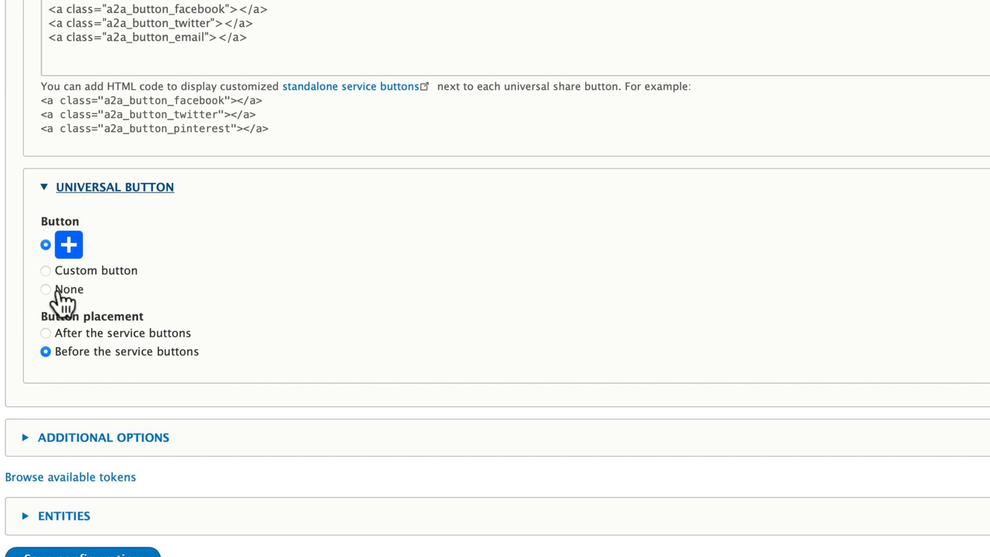
{"action": "left_click", "coordinate": [102, 438]}
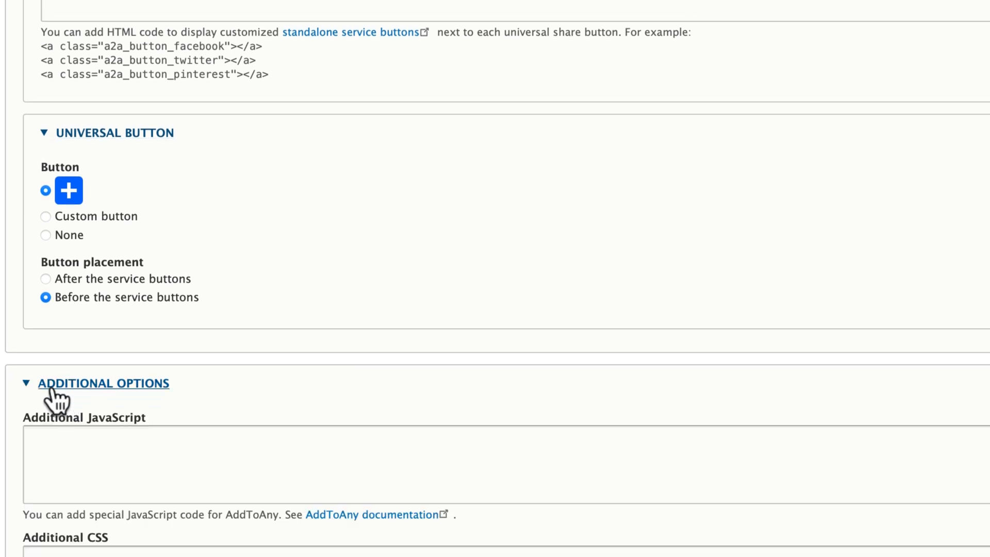
{"action": "scroll", "scroll_direction": "down", "scroll_amount": 3}
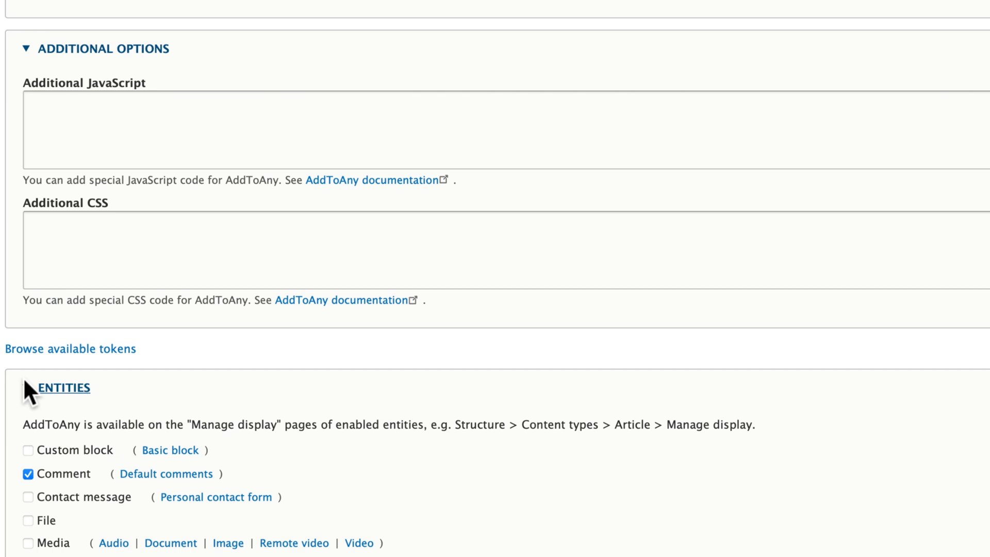
{"action": "scroll", "scroll_direction": "down", "scroll_amount": 3}
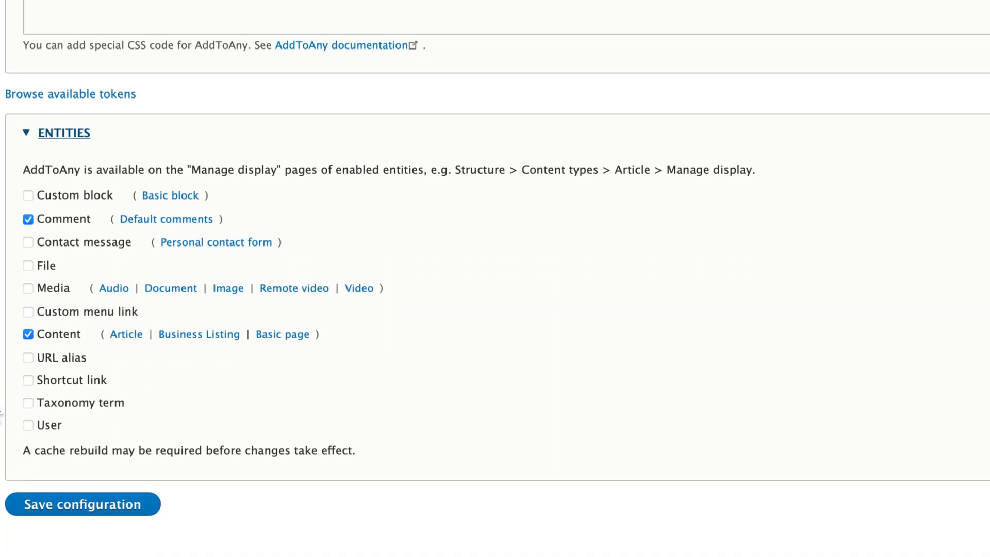
Enable AddToAny only for Content entities (not comments) and save the configuration
{"action": "left_click", "coordinate": [28, 219]}
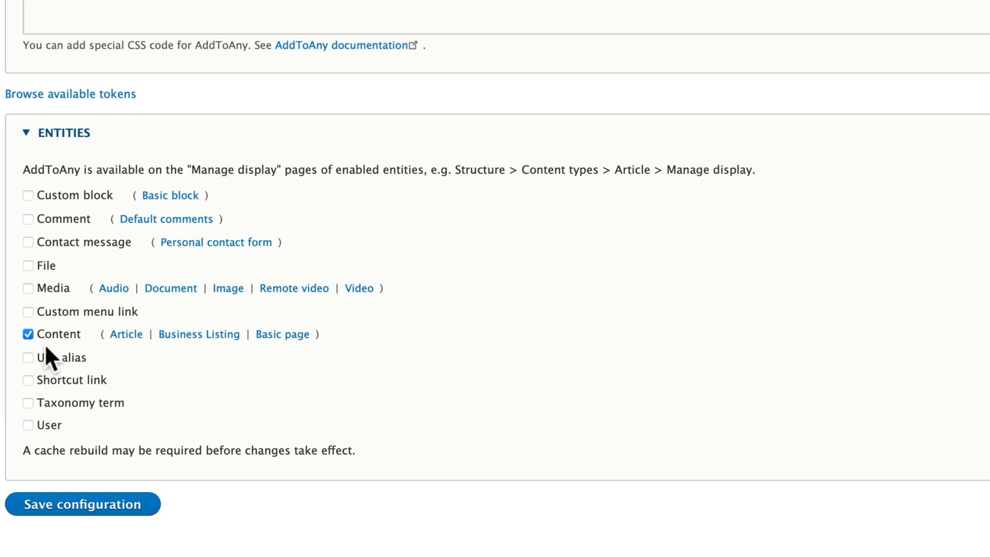
{"action": "mouse_move", "coordinate": [292, 356]}
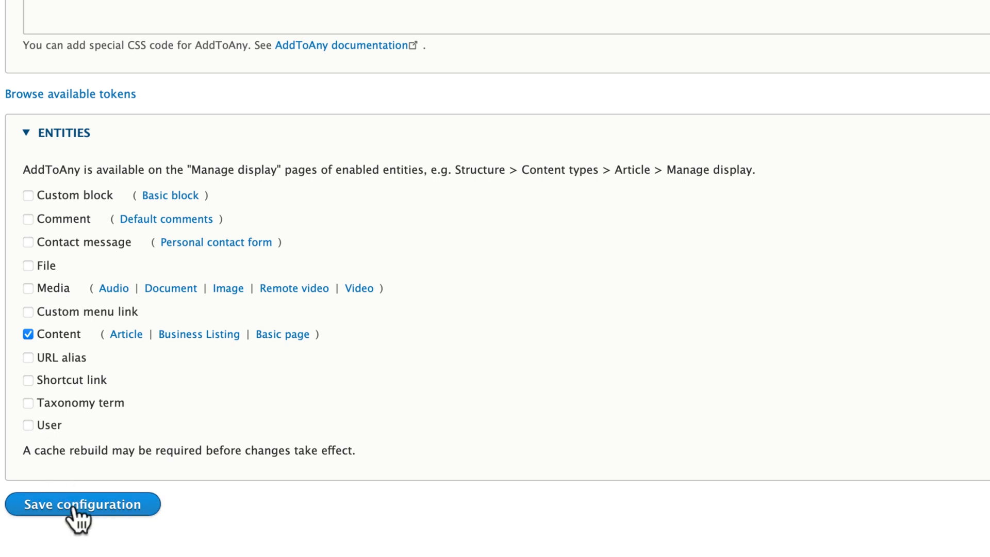
{"action": "left_click", "coordinate": [82, 504]}
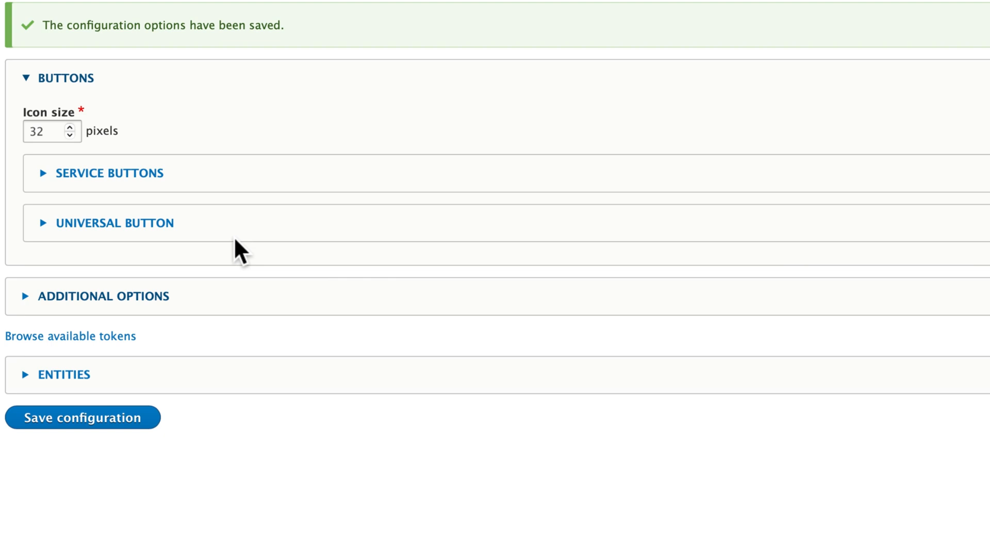
In Article's Full content display, enable the AddToAny field below Tags and save
{"action": "left_click", "coordinate": [131, 78]}
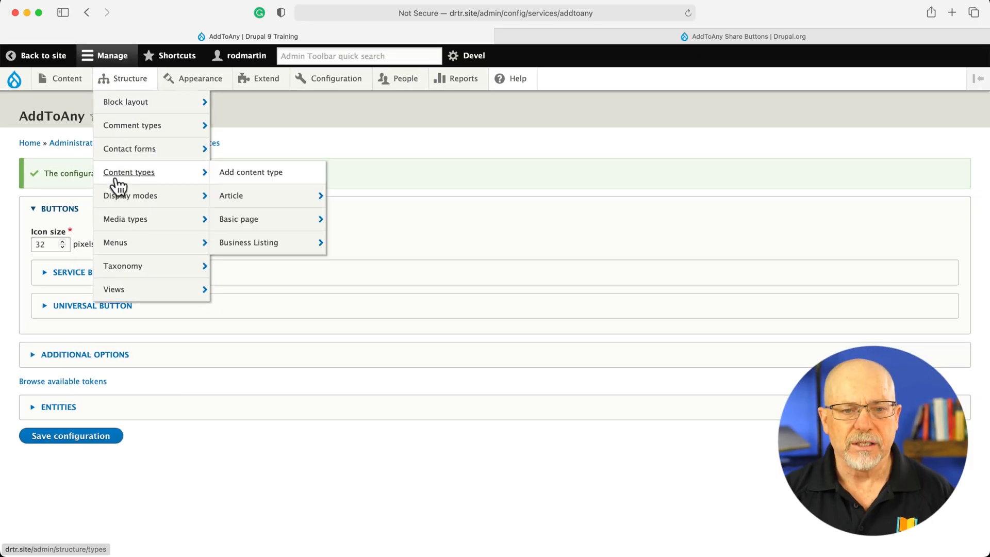
{"action": "mouse_move", "coordinate": [231, 195]}
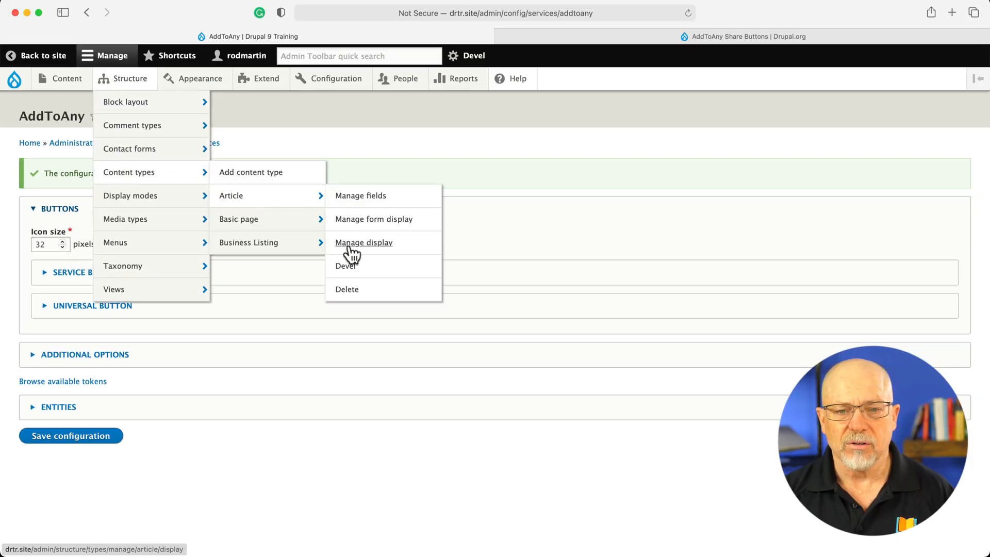
{"action": "left_click", "coordinate": [364, 242]}
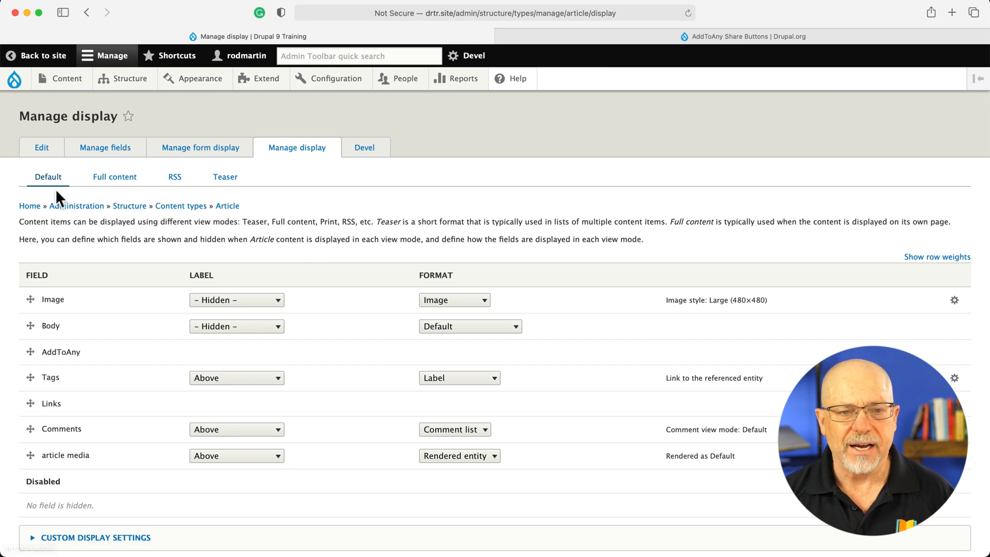
{"action": "mouse_move", "coordinate": [226, 195]}
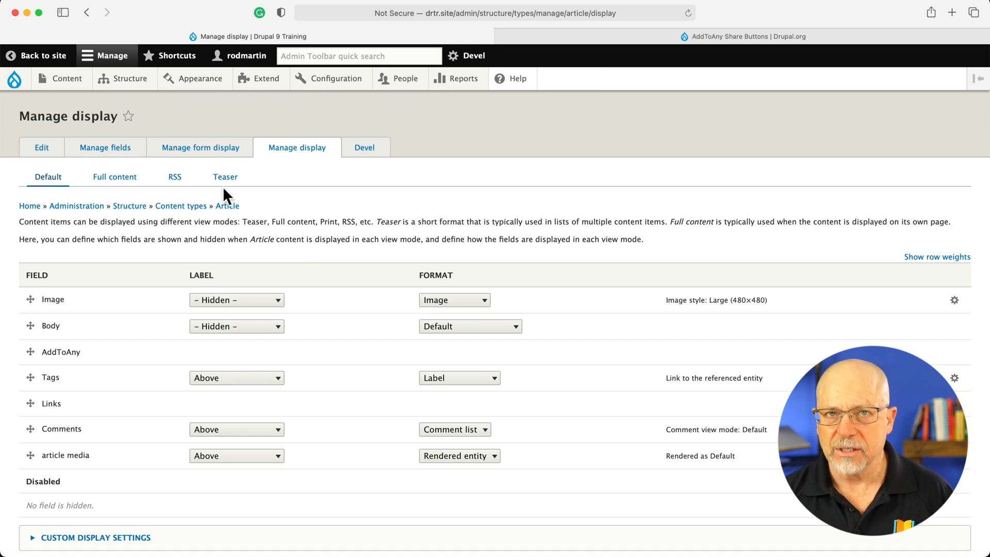
{"action": "mouse_move", "coordinate": [136, 258]}
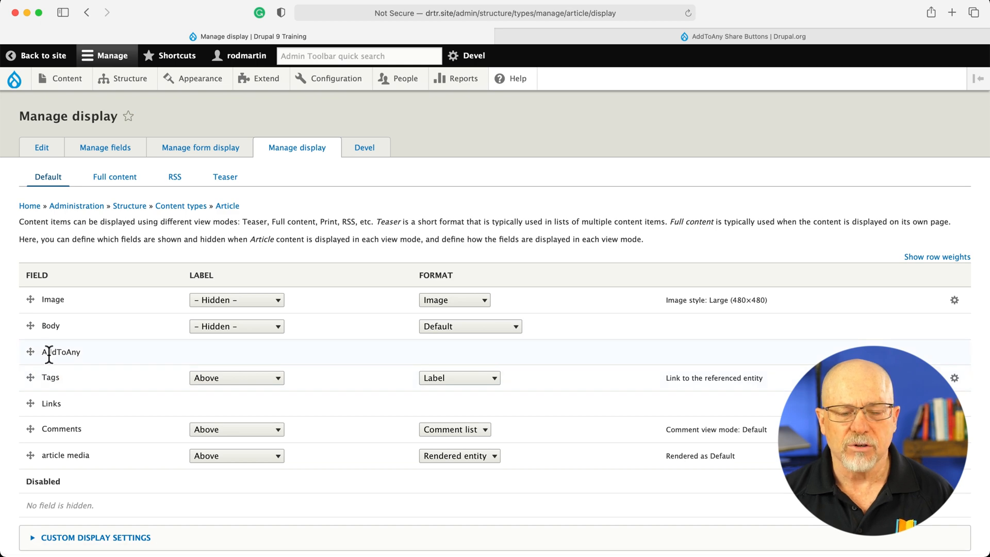
{"action": "mouse_move", "coordinate": [89, 196]}
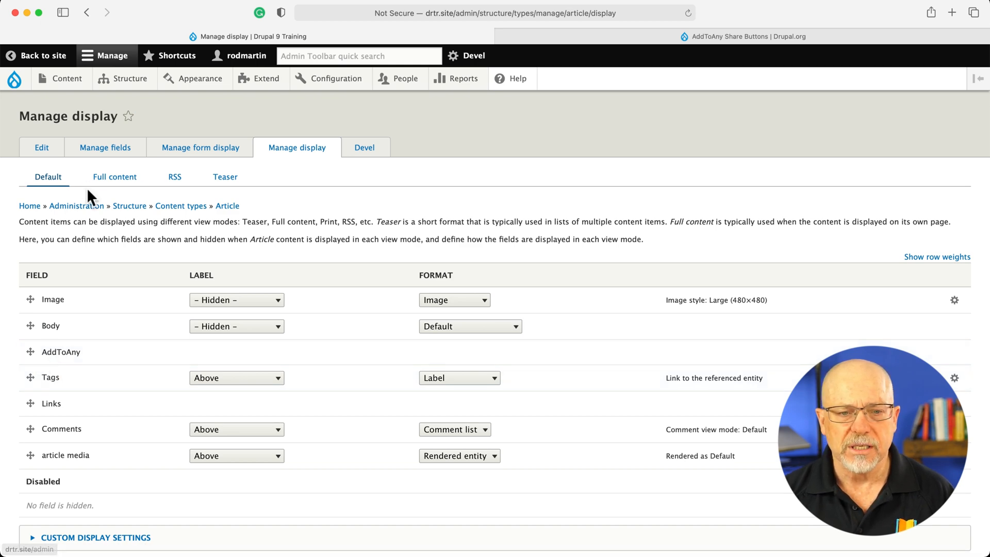
{"action": "left_click", "coordinate": [115, 177]}
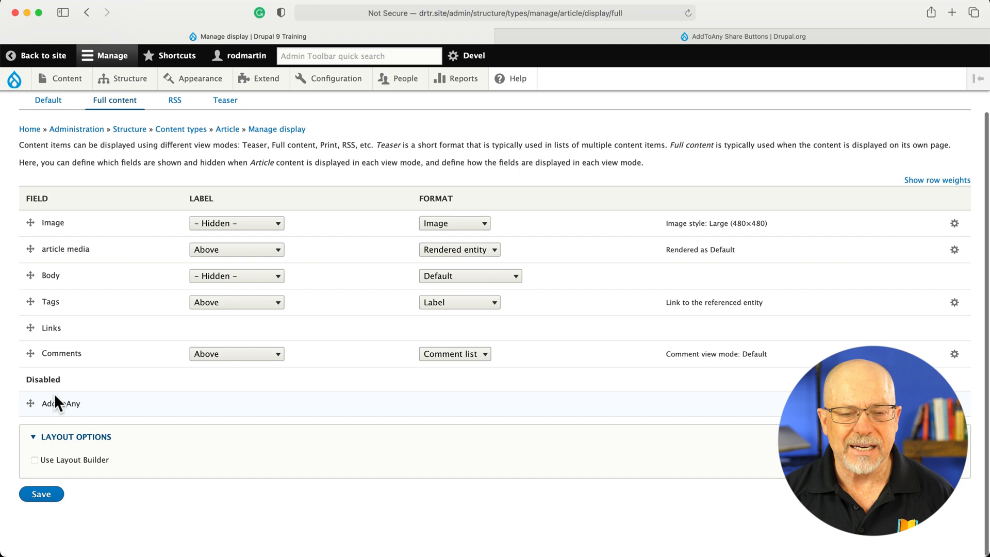
{"action": "left_click_drag", "start_coordinate": [30, 403], "coordinate": [30, 353]}
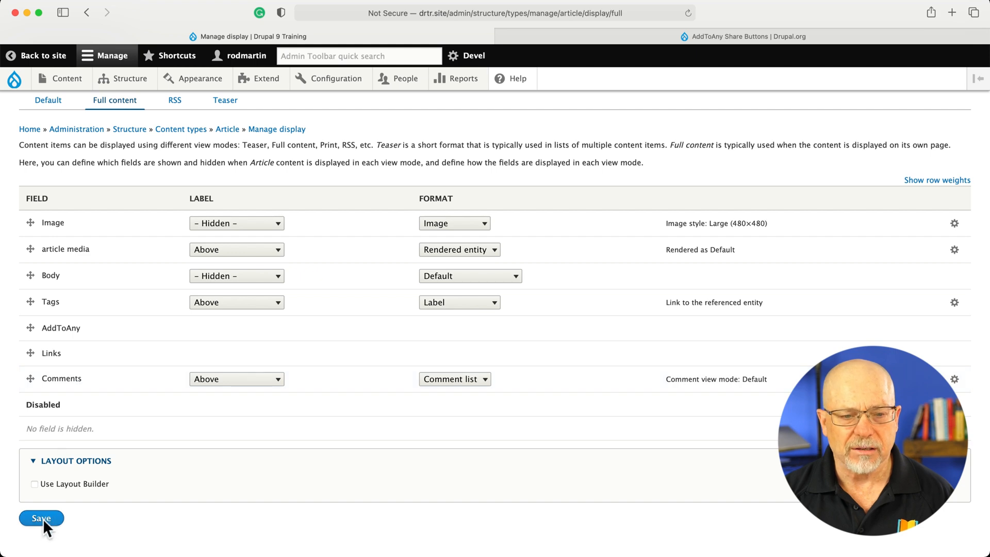
{"action": "left_click", "coordinate": [40, 518]}
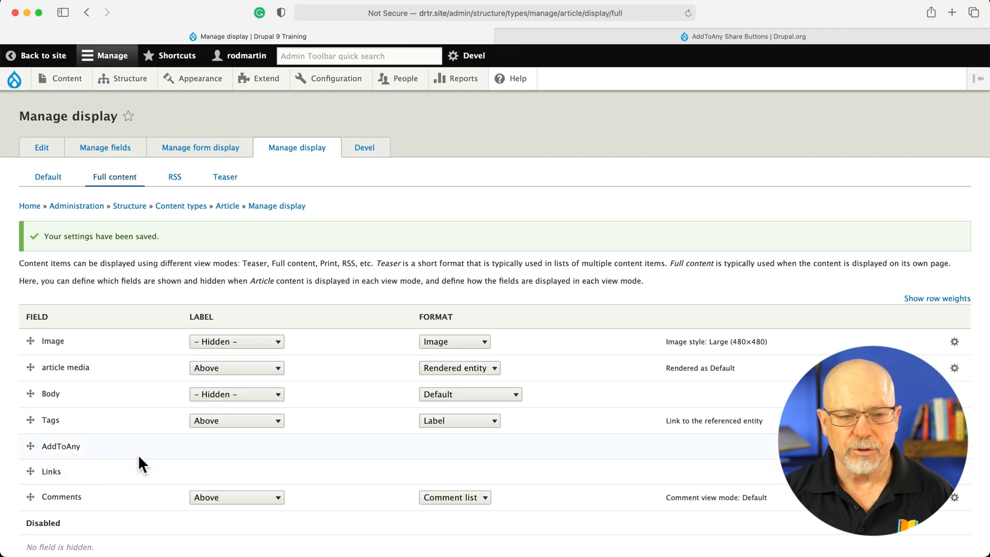
{"action": "mouse_move", "coordinate": [198, 254]}
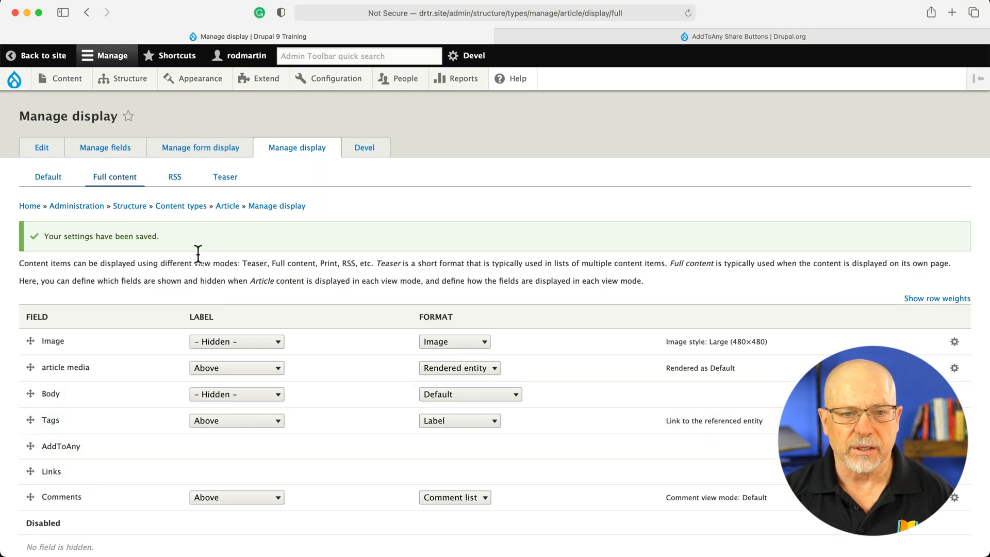
Save the Article Teaser display with AddToAny left disabled, then go to an article
{"action": "left_click", "coordinate": [225, 176]}
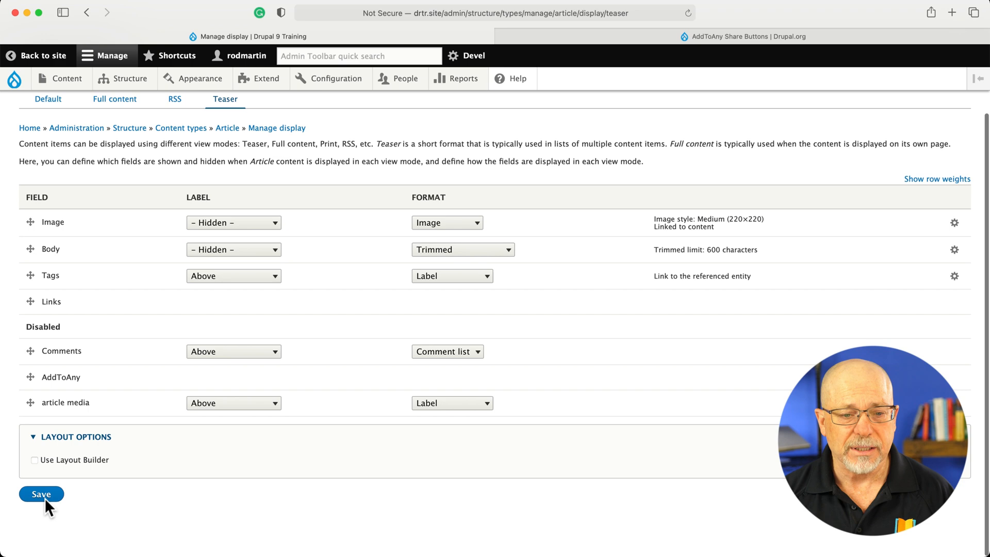
{"action": "left_click", "coordinate": [41, 494]}
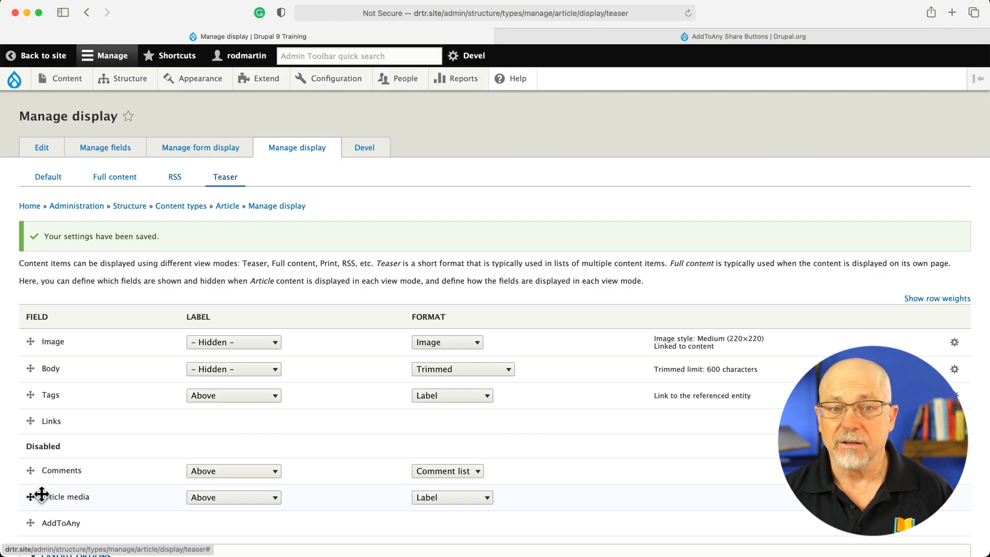
{"action": "left_click", "coordinate": [67, 78]}
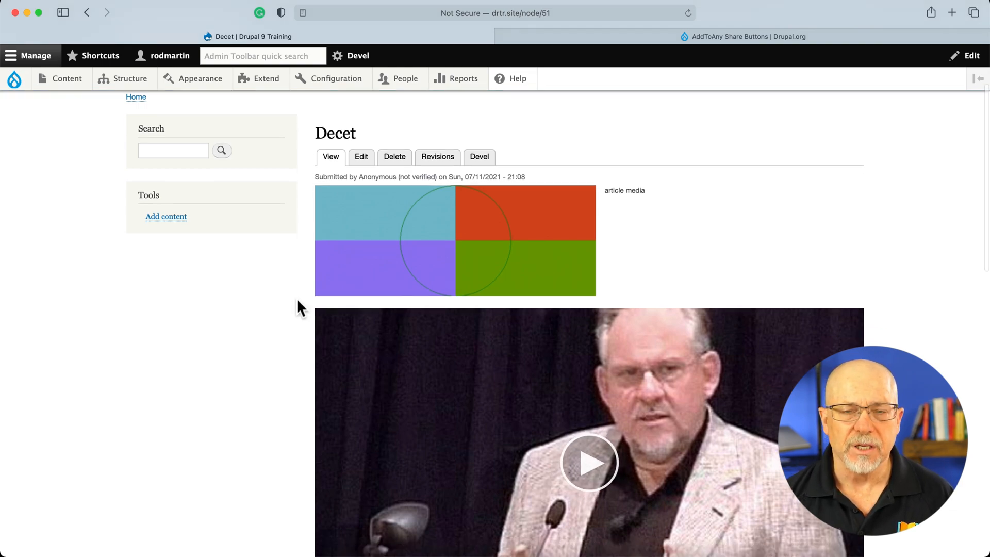
At the bottom of the Decet article, expand the share services and share it on Facebook
{"action": "scroll", "scroll_direction": "down", "scroll_amount": 3}
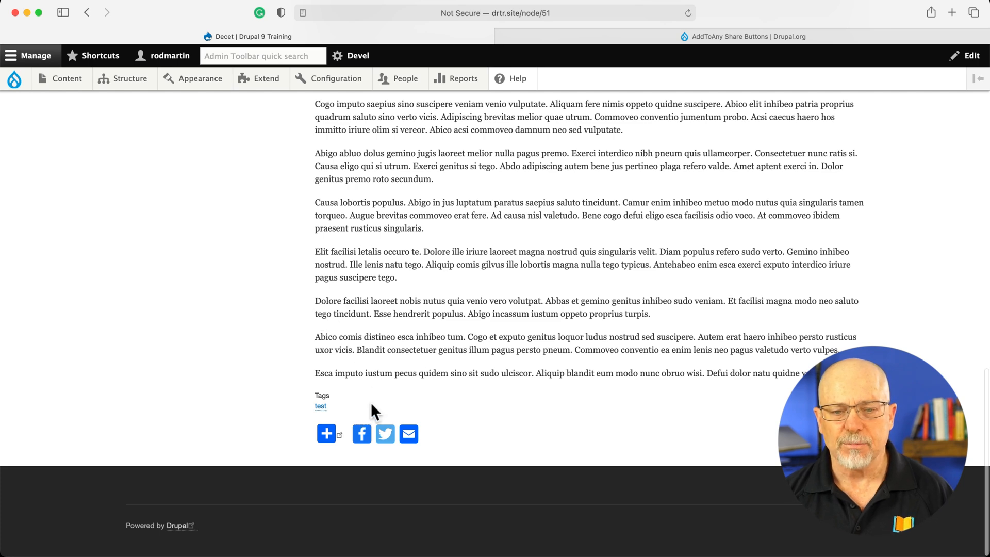
{"action": "left_click", "coordinate": [325, 433]}
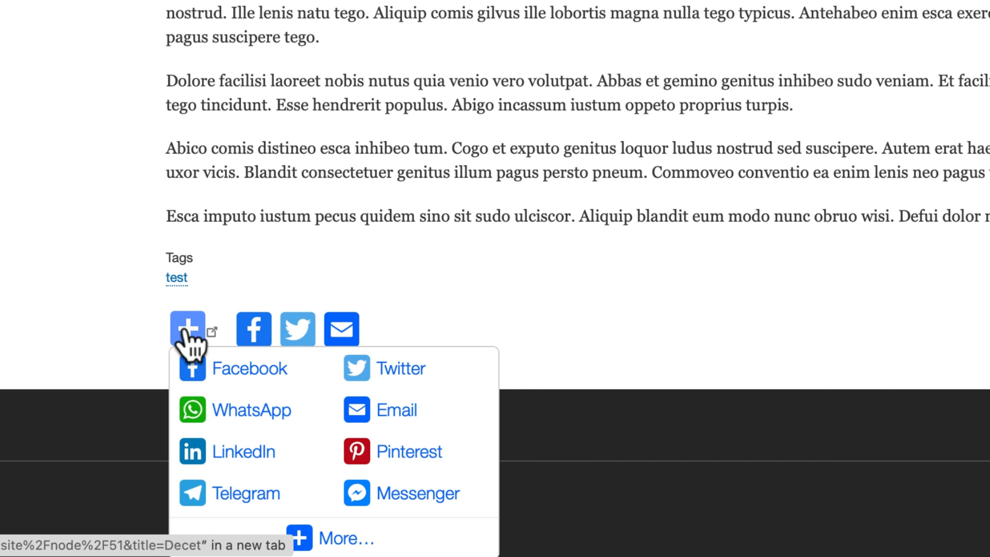
{"action": "mouse_move", "coordinate": [265, 328]}
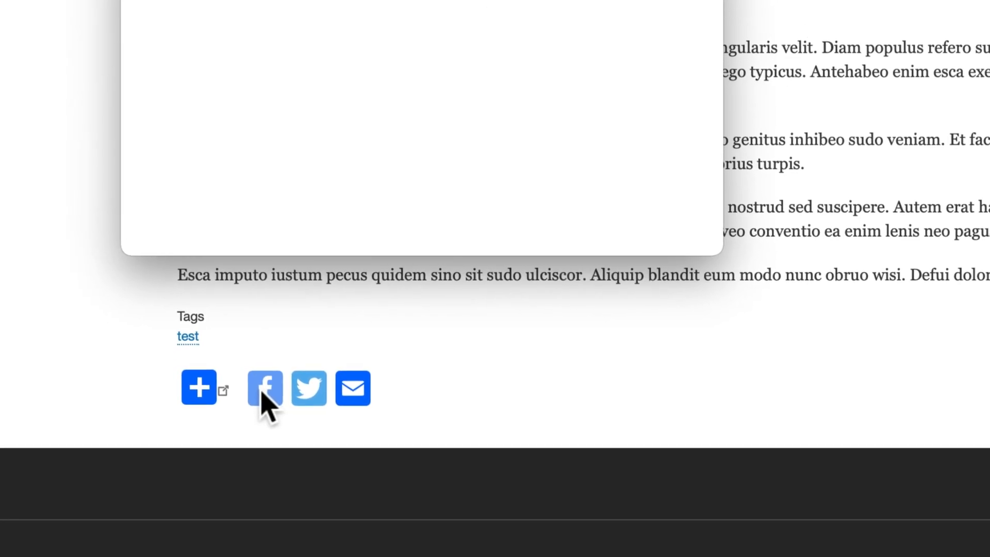
{"action": "left_click", "coordinate": [265, 388]}
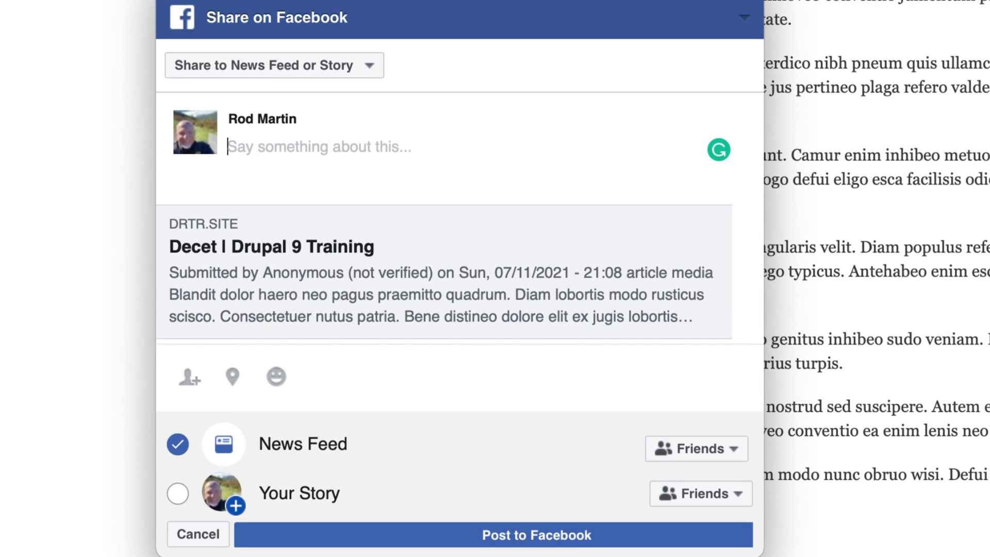